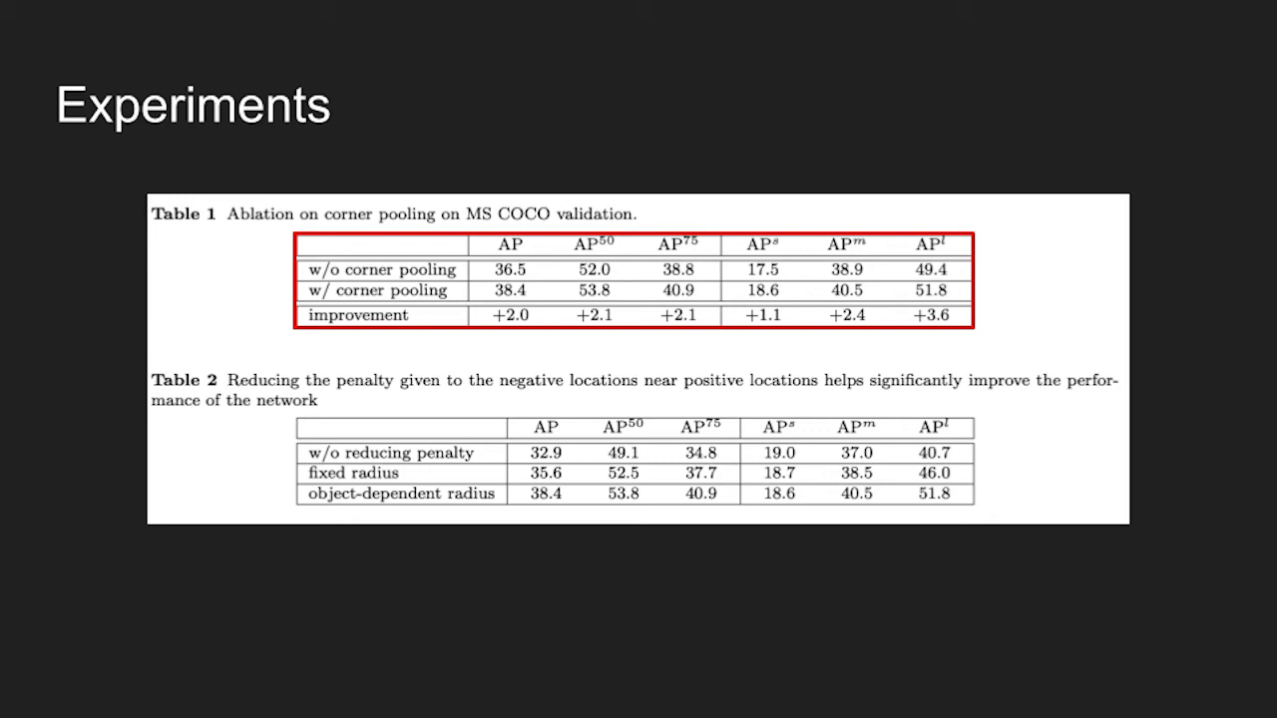
pyautogui.press('Right')
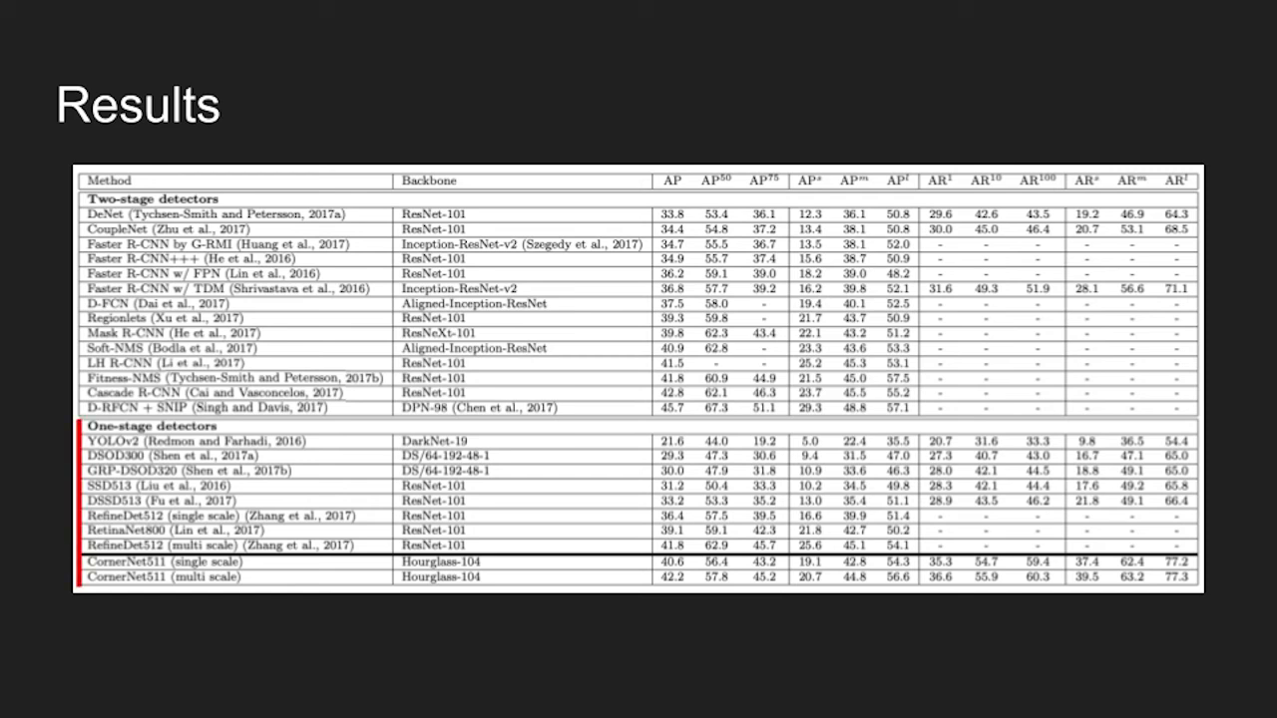